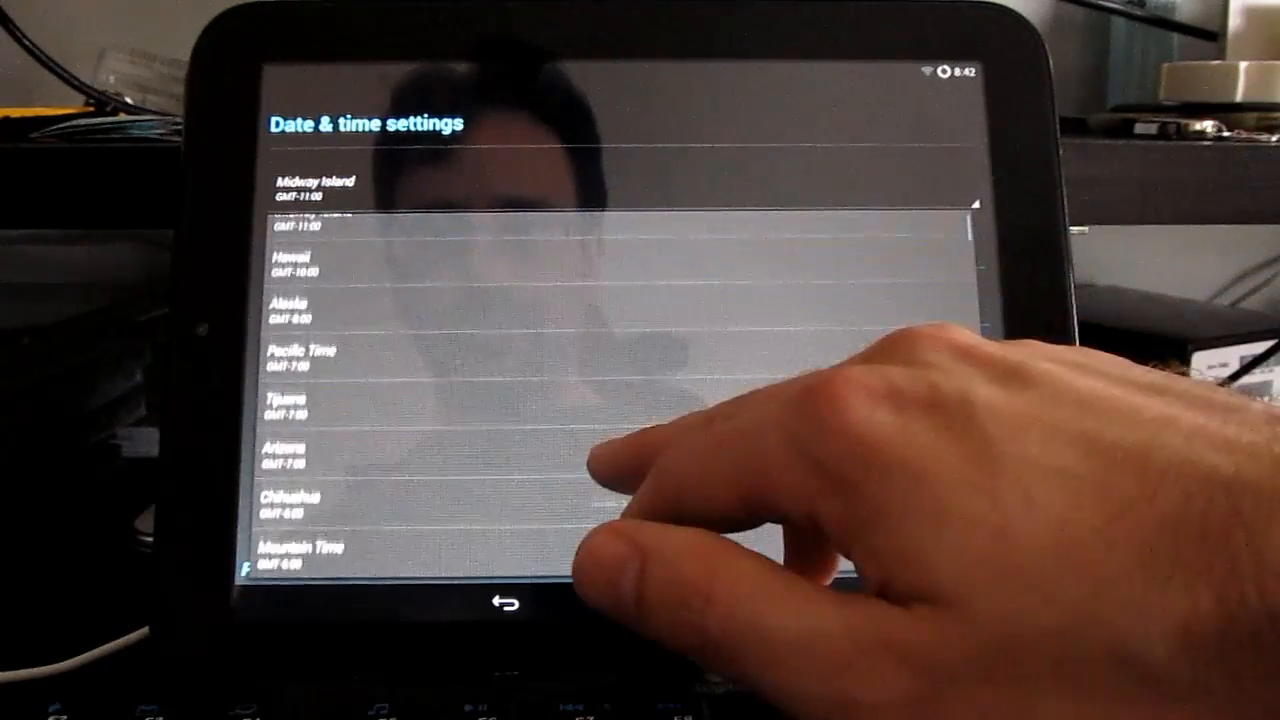
{"action": "scroll", "scroll_direction": "down", "scroll_amount": 3}
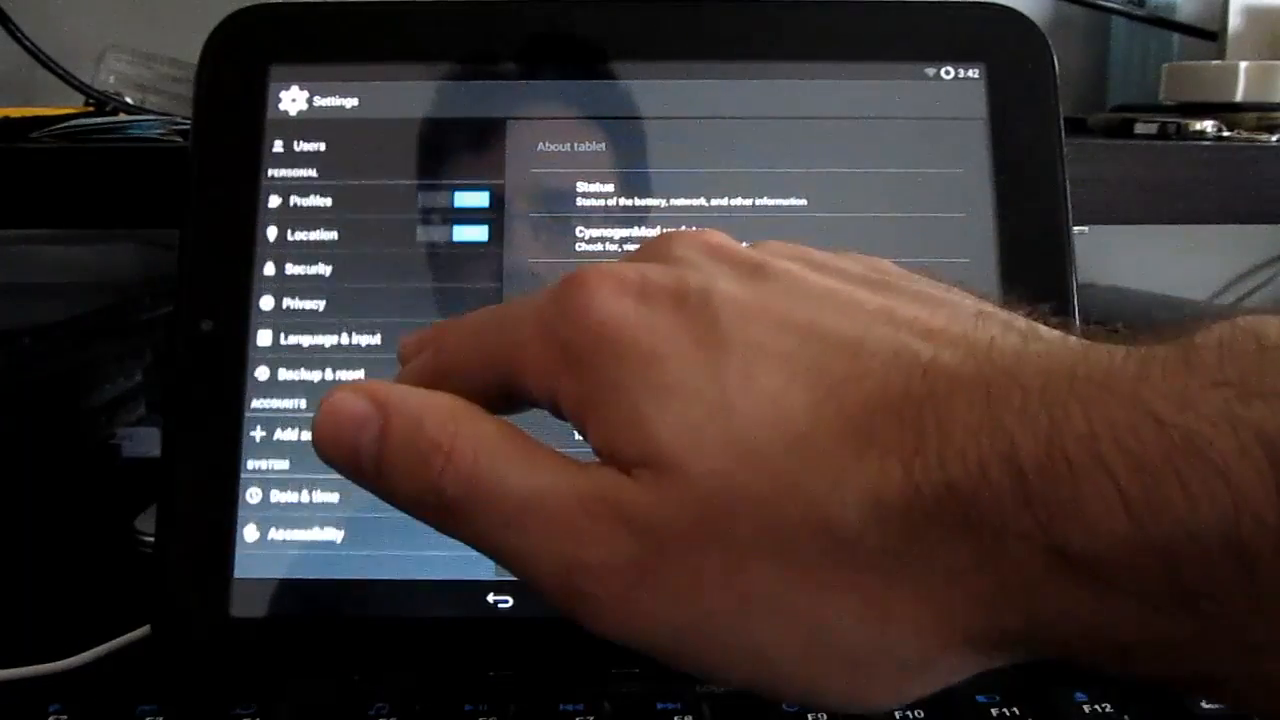
{"action": "scroll", "scroll_direction": "down", "scroll_amount": 3}
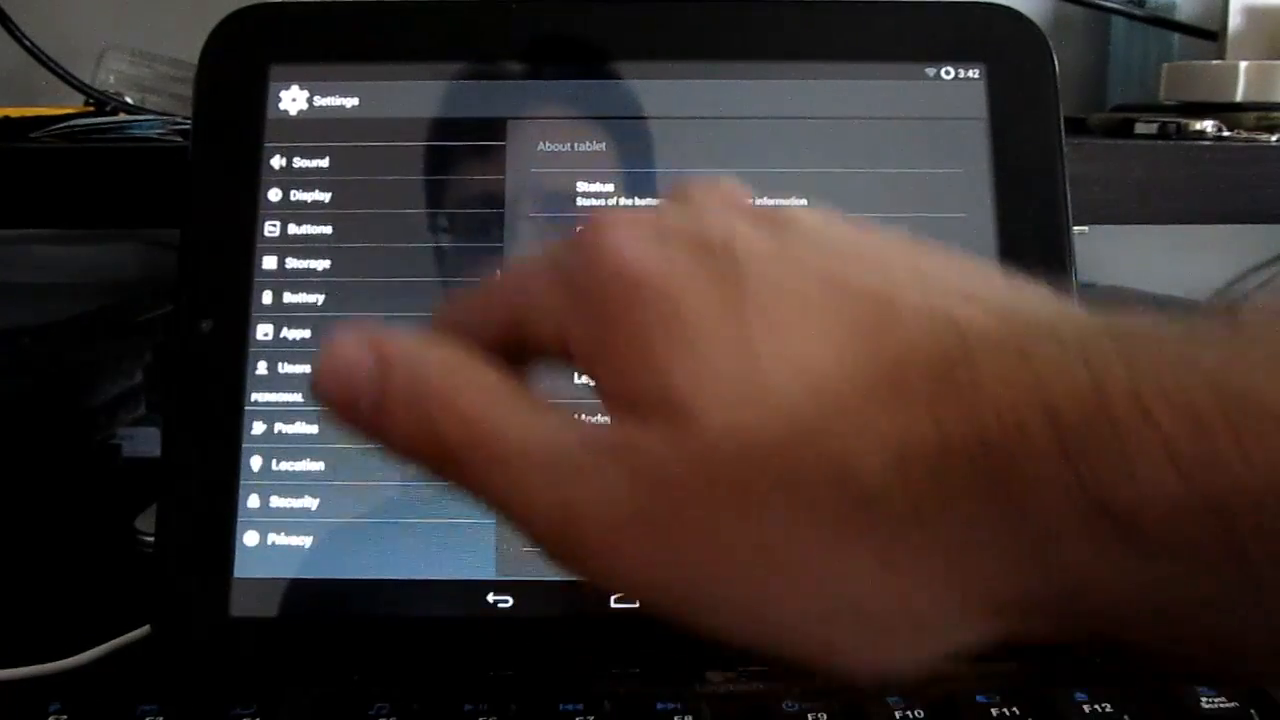